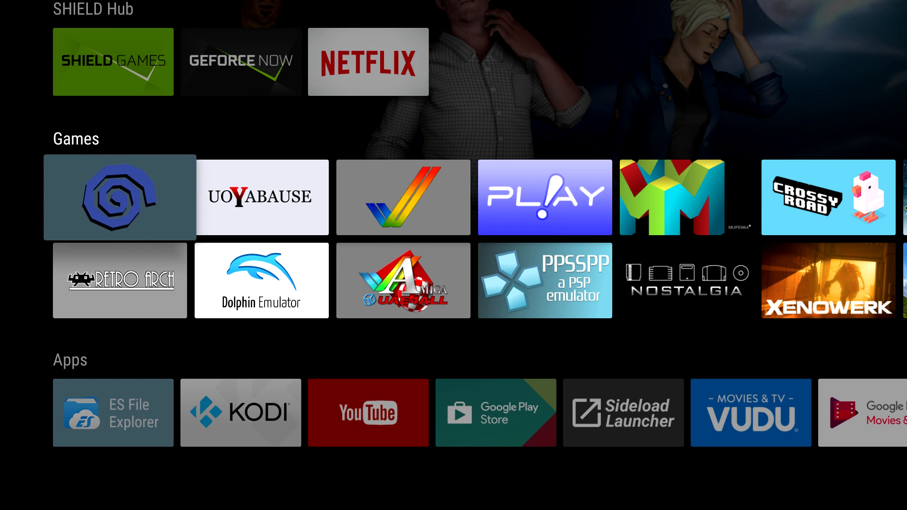
pyautogui.moveTo(261, 197)
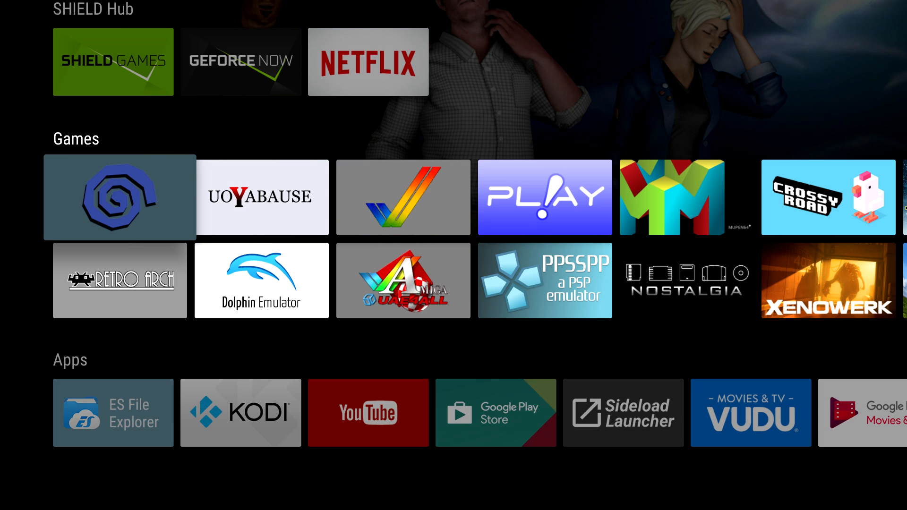
# - Launch San Francisco Rush 2049.cdi from Reicast's Game List and reach its title screen
pyautogui.click(120, 197)
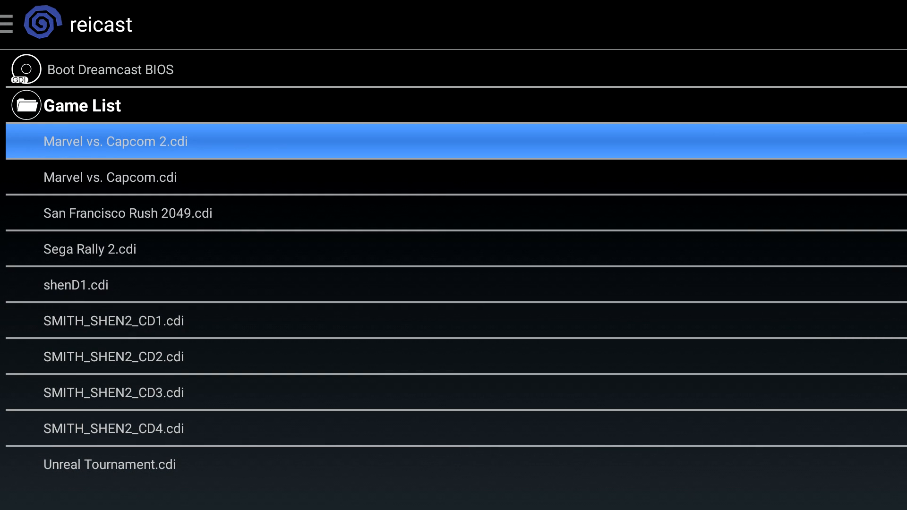
pyautogui.click(114, 321)
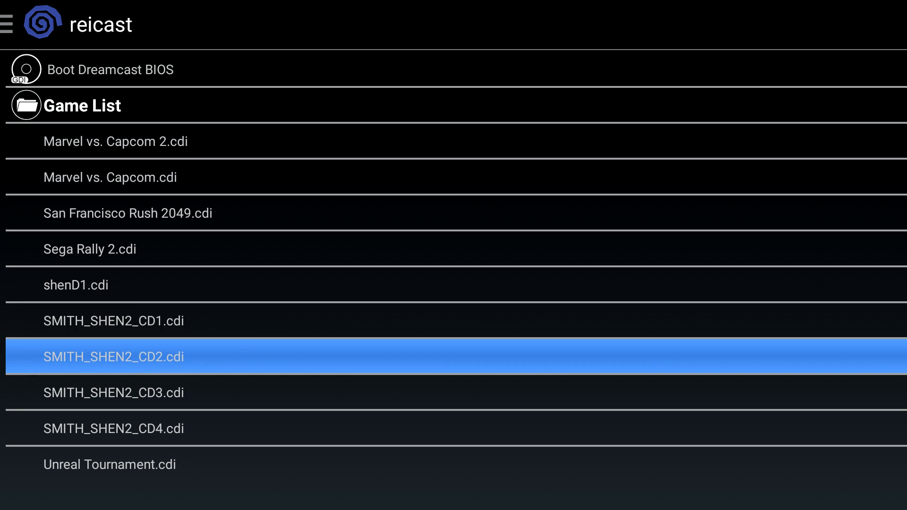
pyautogui.click(113, 320)
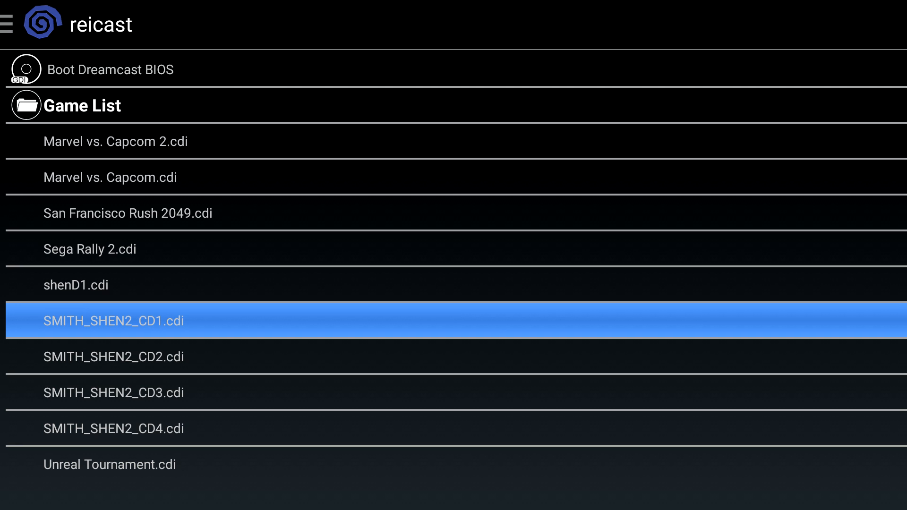
pyautogui.click(114, 356)
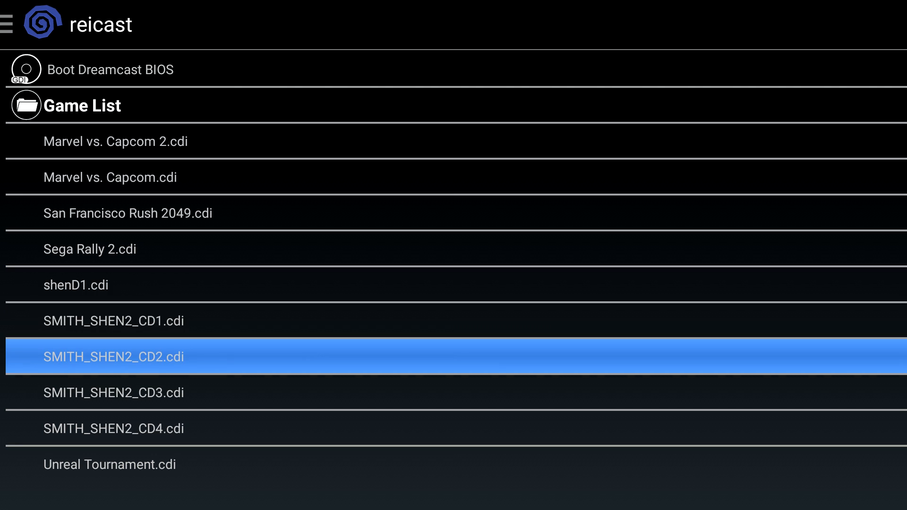
pyautogui.click(114, 320)
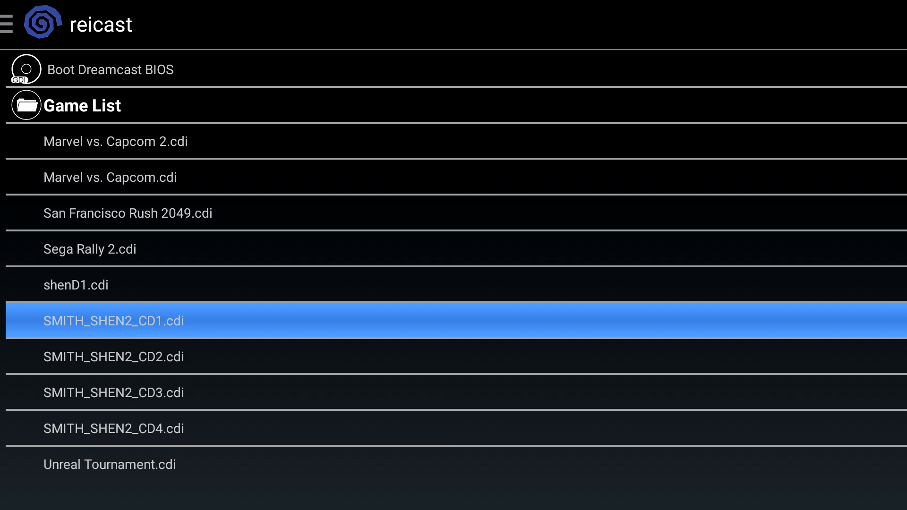
pyautogui.click(88, 248)
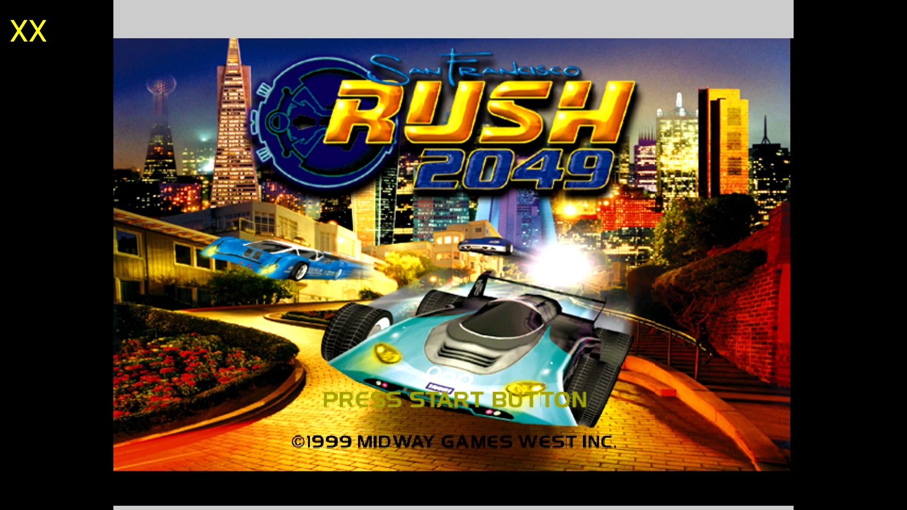
# - Start past the Rush 2049 title to the Select Mode menu, then exit back to the Game List
pyautogui.press('enter')
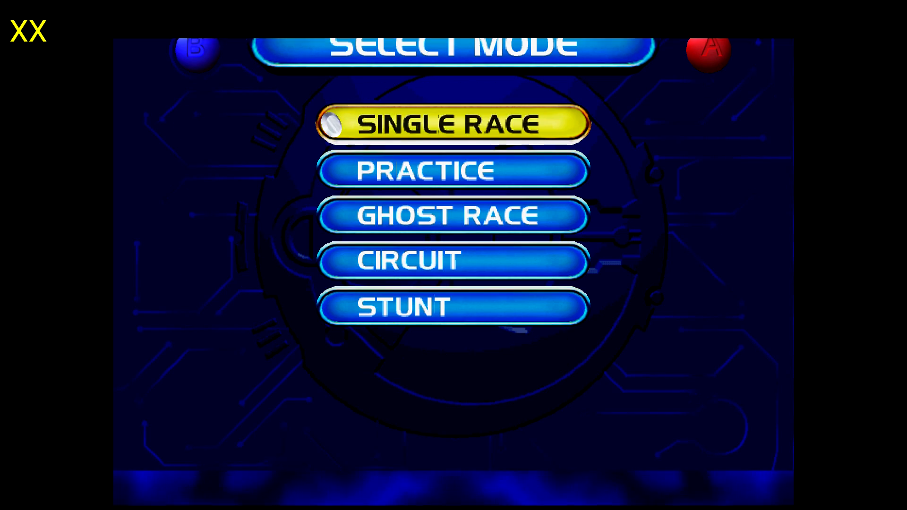
pyautogui.click(454, 123)
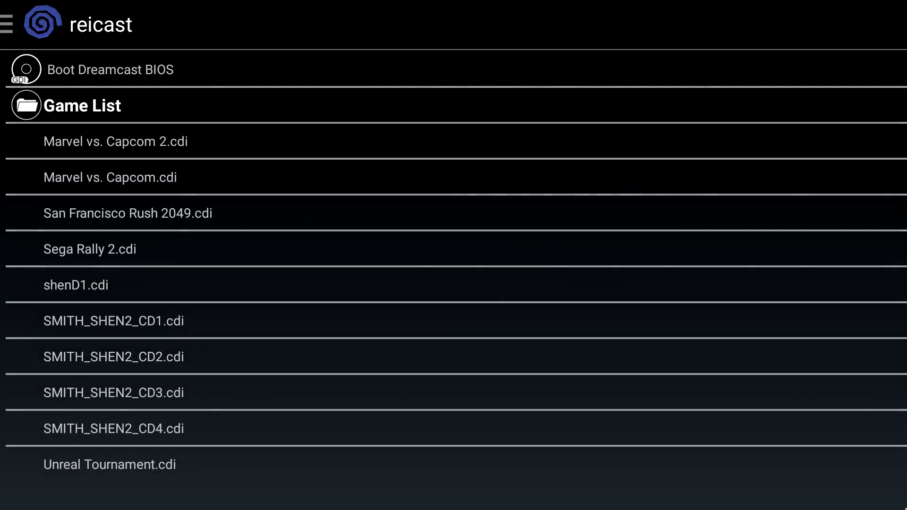
# - Launch Marvel vs. Capcom 2 from the Game List and reach its title screen
pyautogui.click(116, 141)
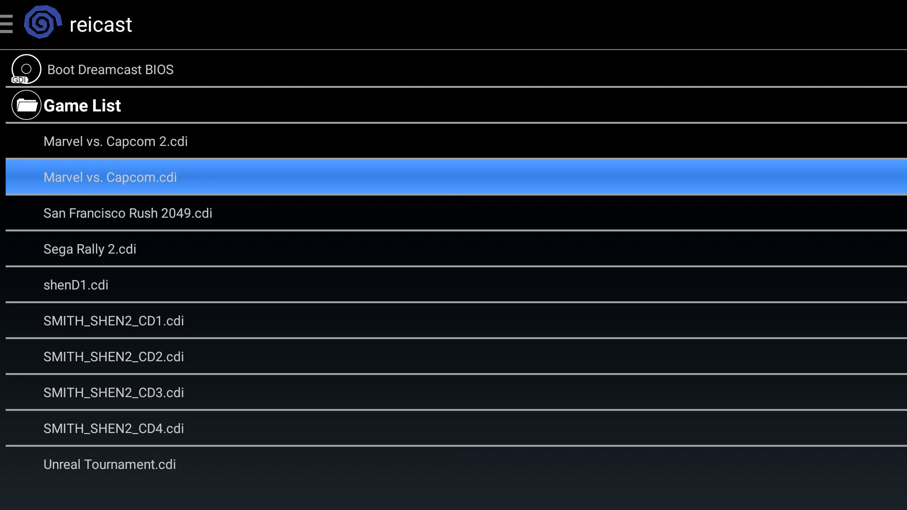
pyautogui.click(128, 213)
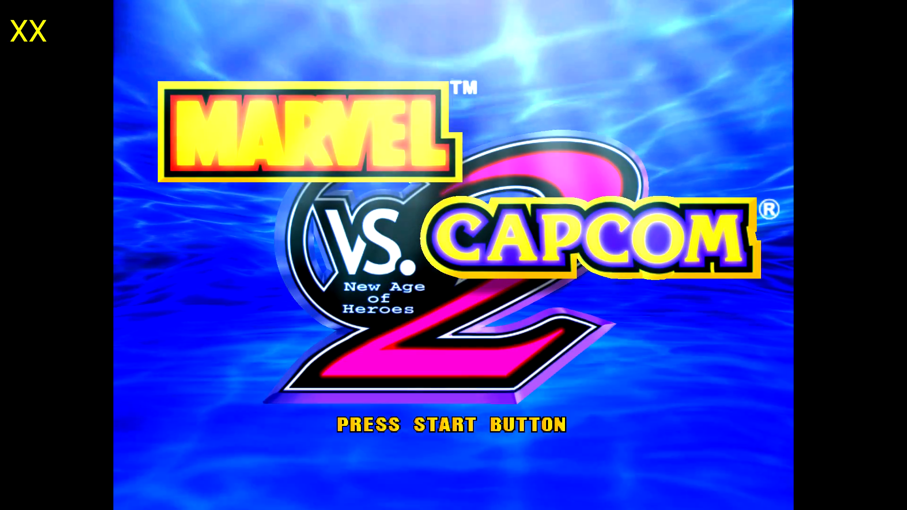
# - Start Marvel vs. Capcom 2 from its title screen, try it, then exit to the Game List
pyautogui.press('enter')
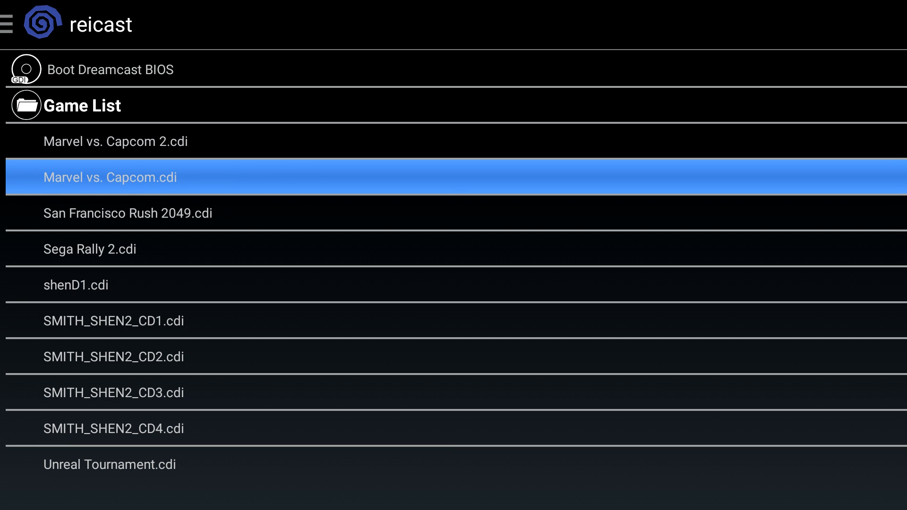
# - Launch Unreal Tournament.cdi, fire at opponents in a deathmatch, then exit to the Game List
pyautogui.click(114, 357)
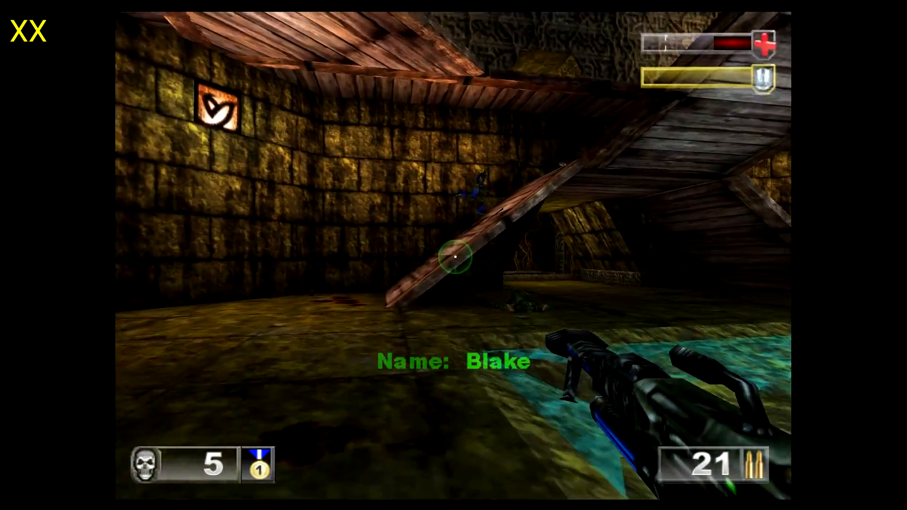
pyautogui.click(453, 255)
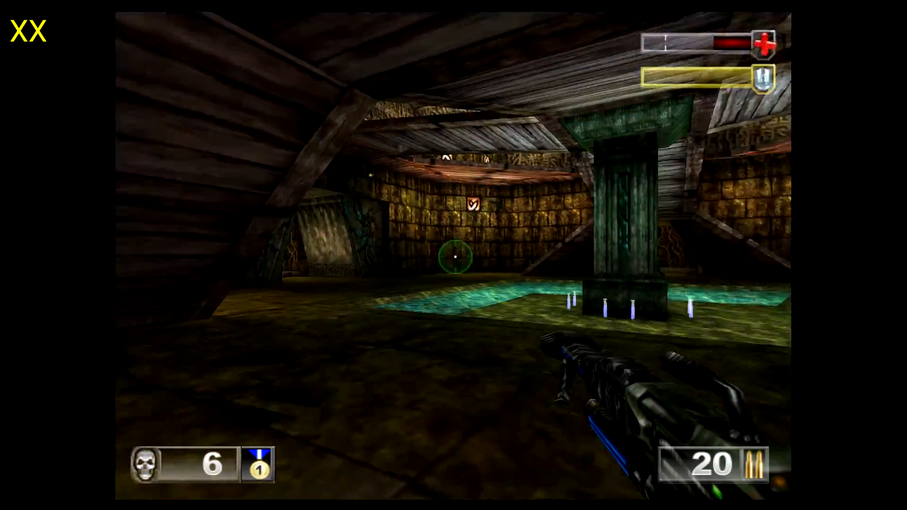
pyautogui.click(454, 256)
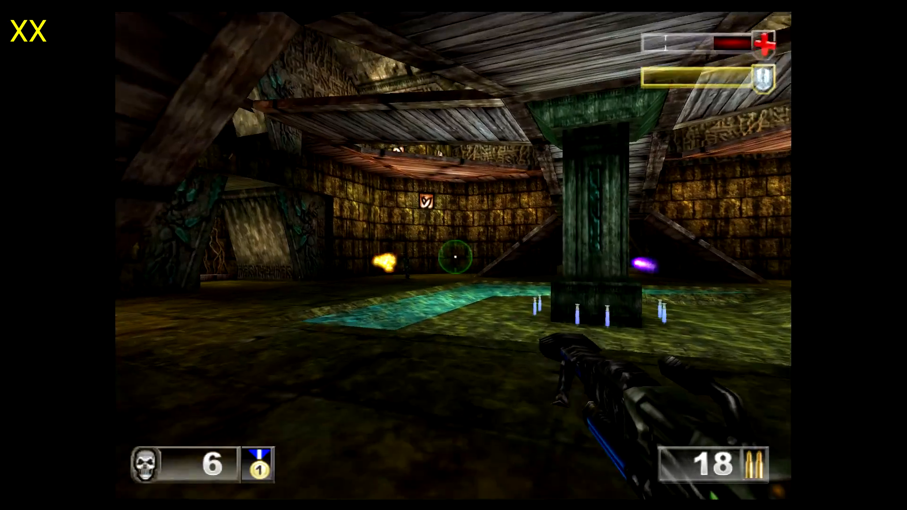
pyautogui.click(454, 255)
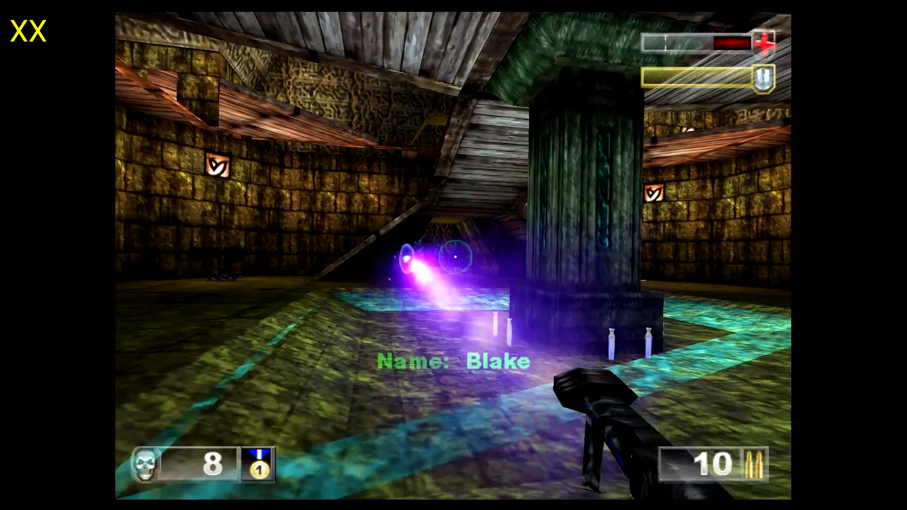
pyautogui.click(454, 255)
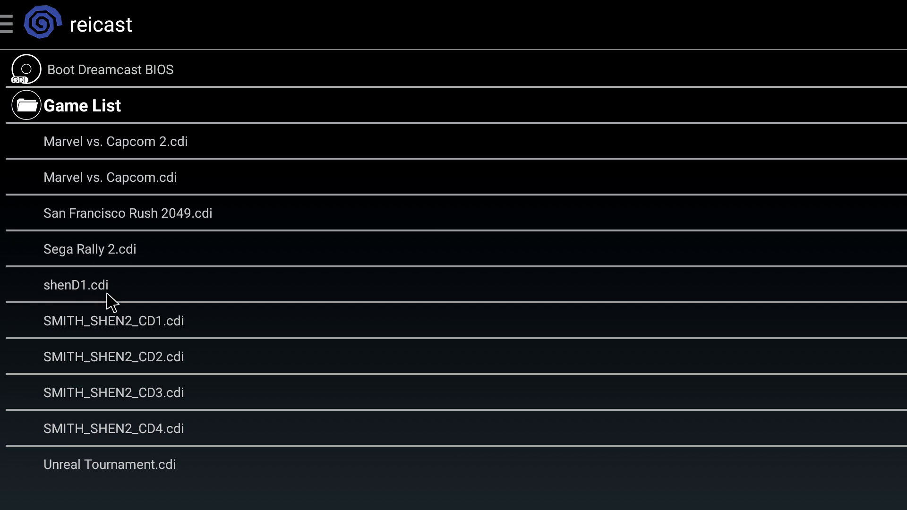
pyautogui.moveTo(135, 302)
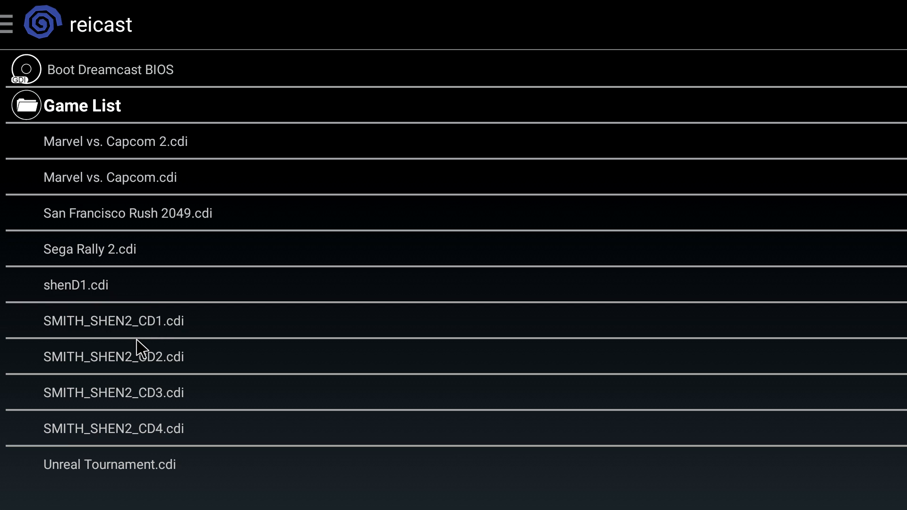
pyautogui.moveTo(214, 70)
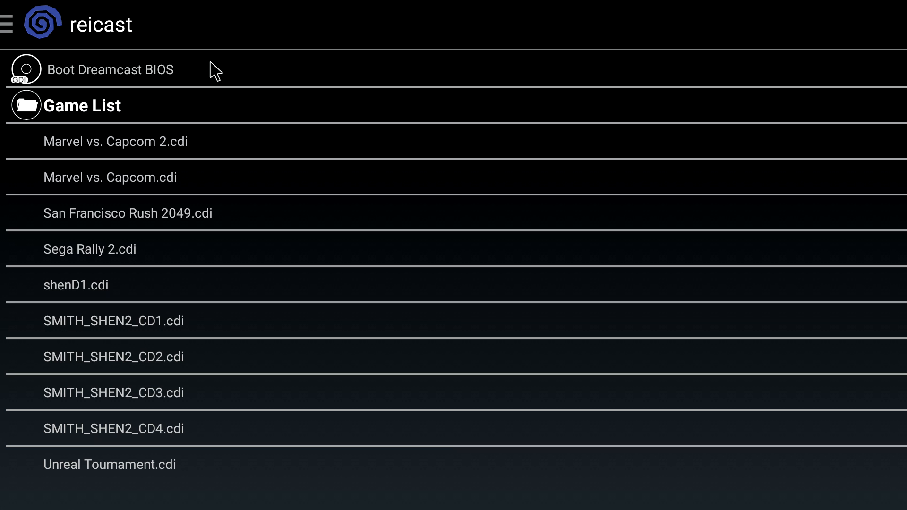